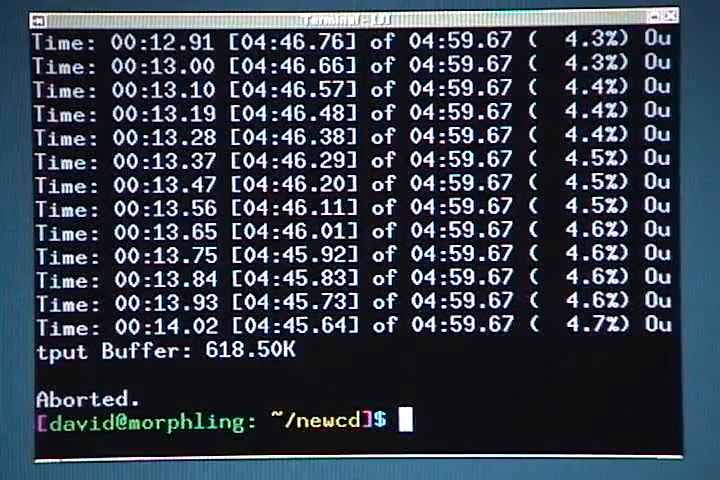
text(oggenc)
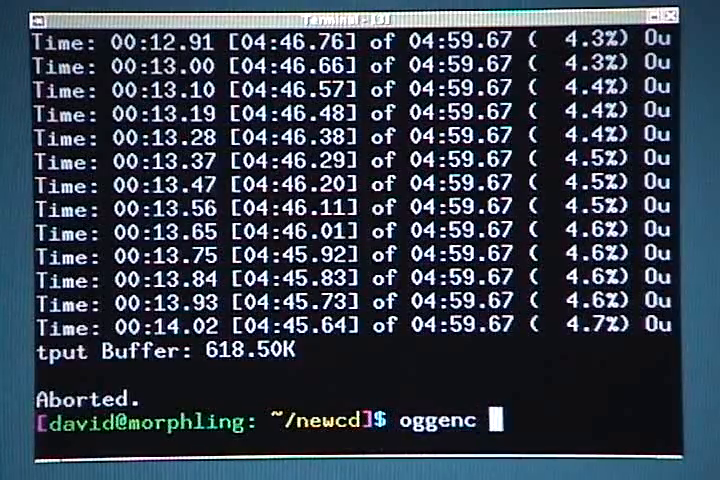
text(track)
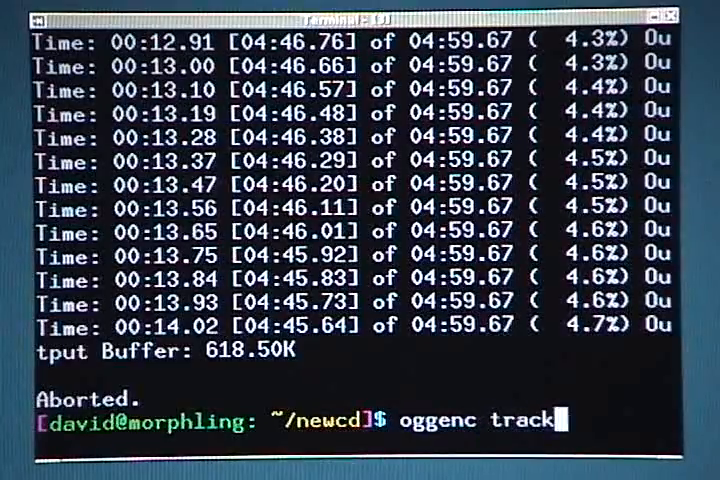
text(05.cdda.wav -o)
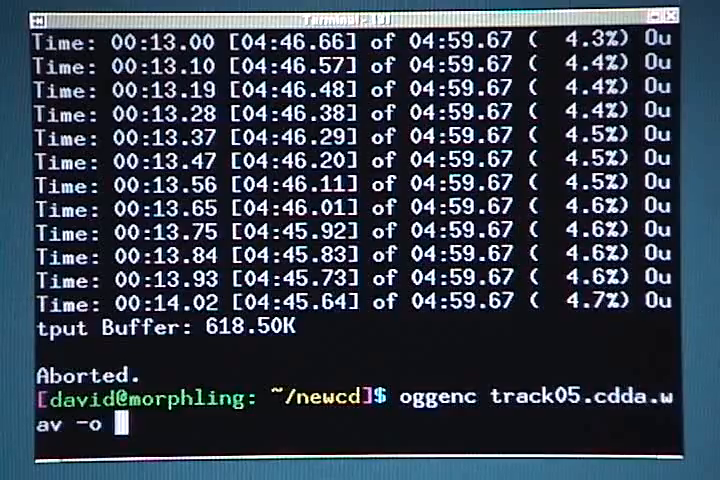
text(track05.)
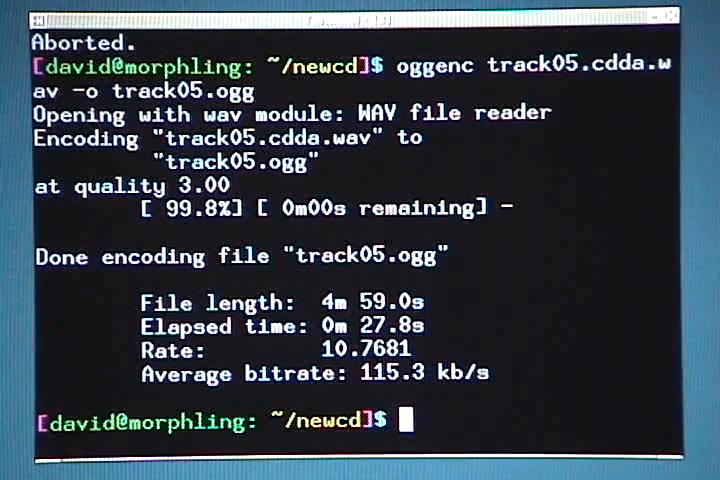
text(ogg)
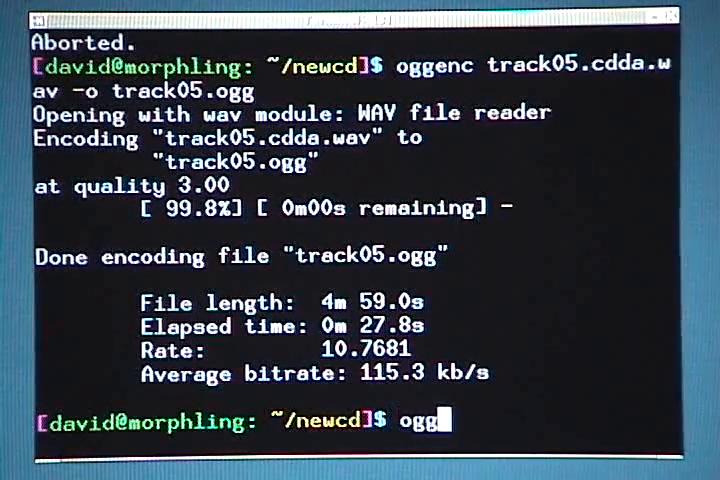
text(123)
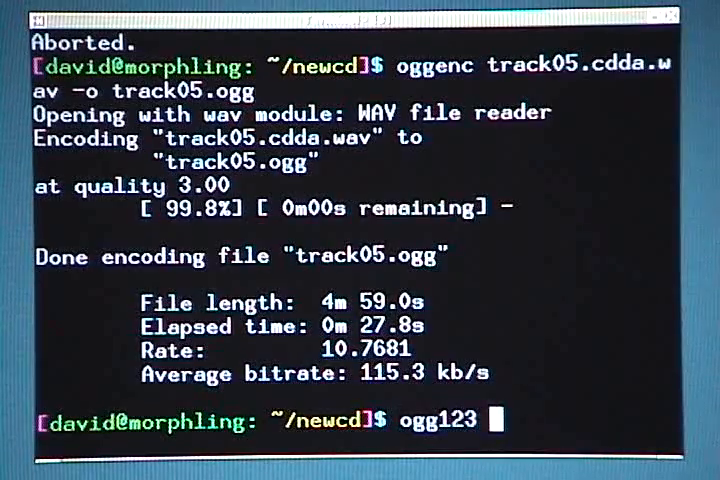
text(track05.)
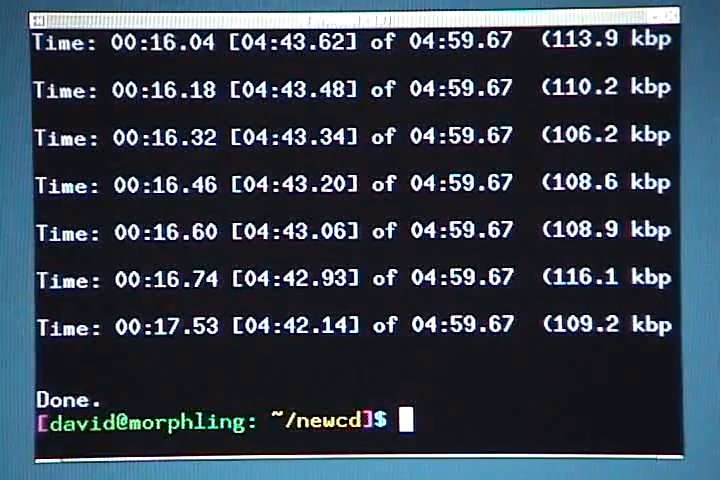
text(o)
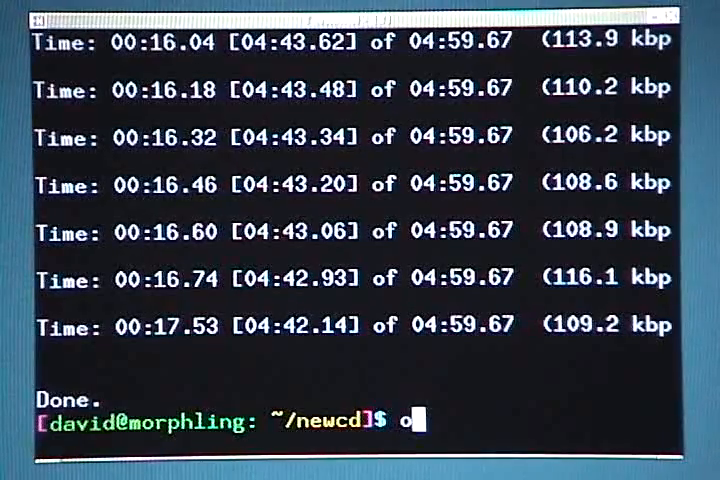
text(ggenc)
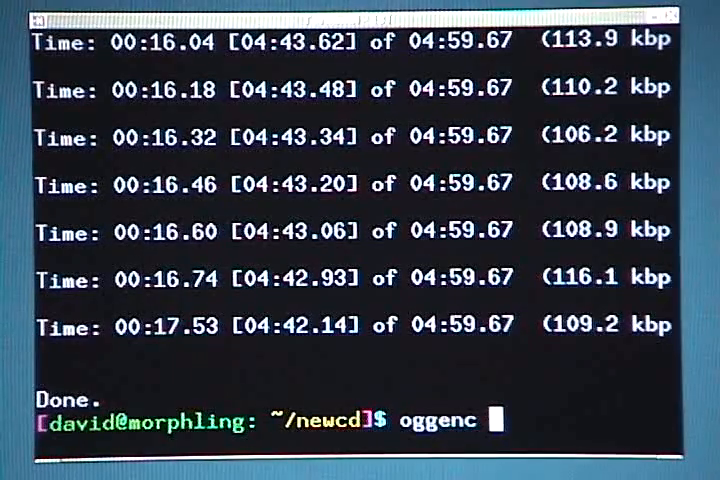
text(-q)
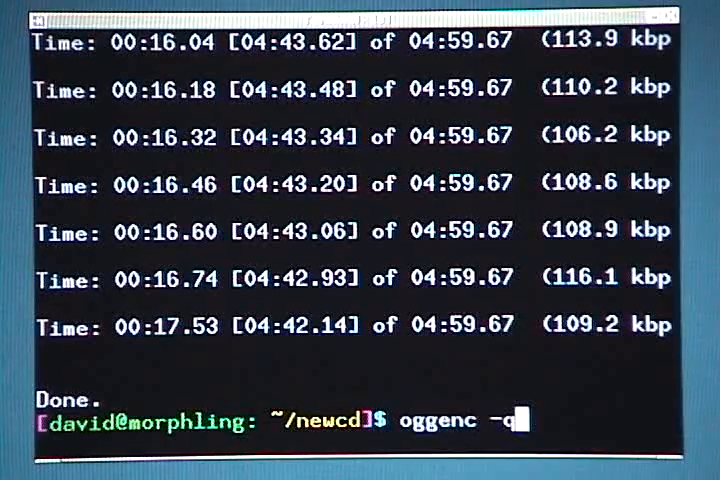
text(6)
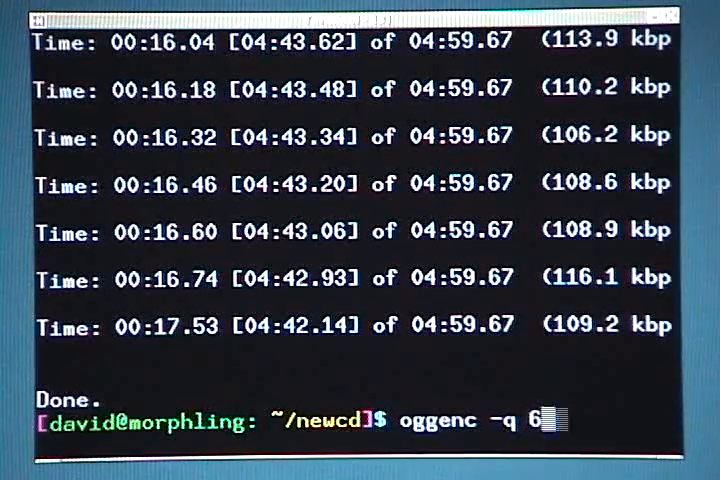
text(track05.cdda.wav)
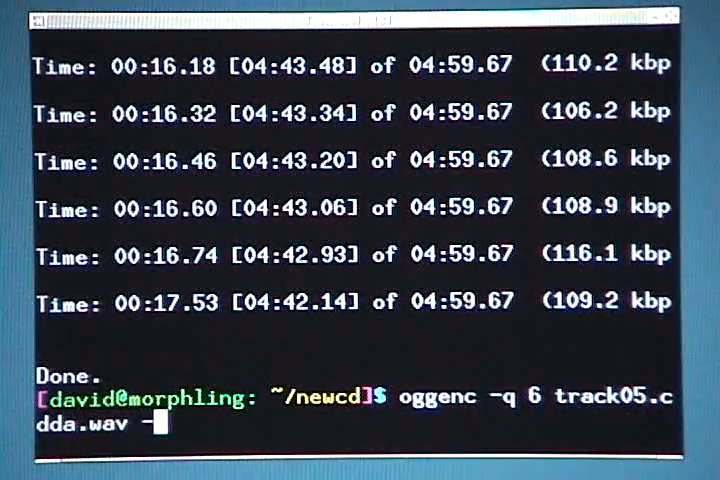
text(-o track)
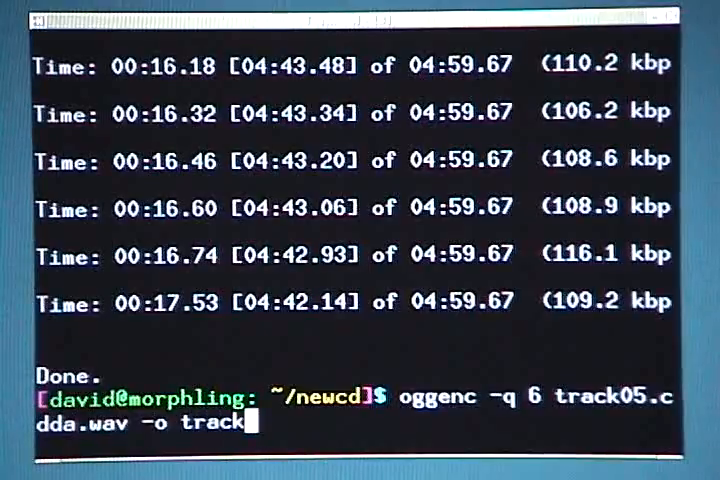
text(05.ogg)
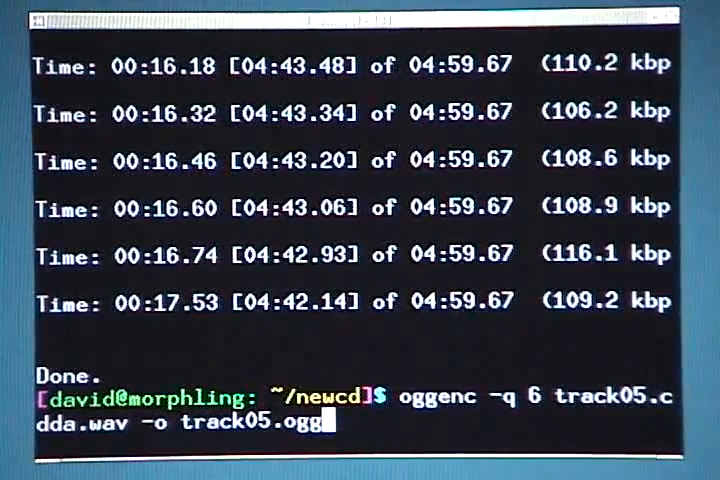